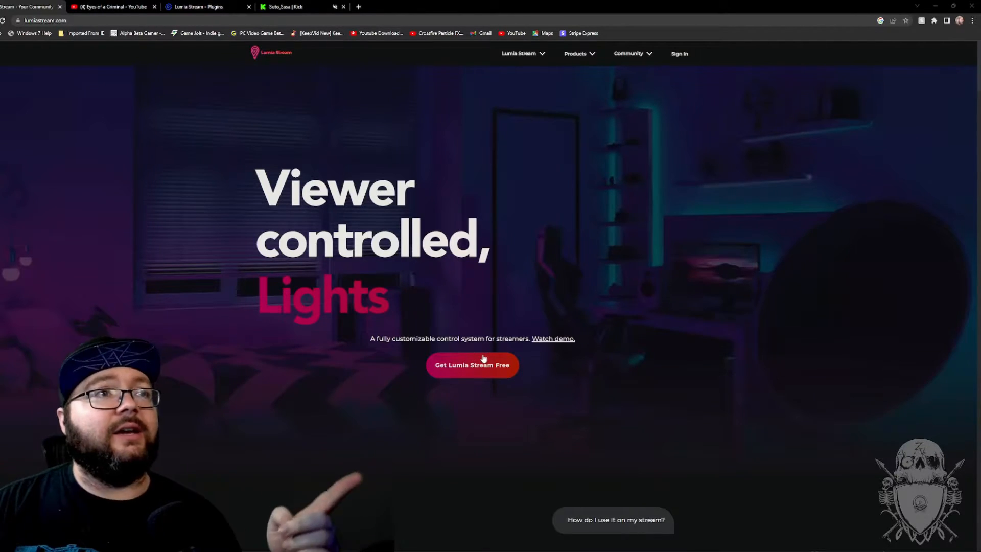
# Browse the Lumia Stream Free download page down through the Free vs Premium table to Commands
pyautogui.click(473, 365)
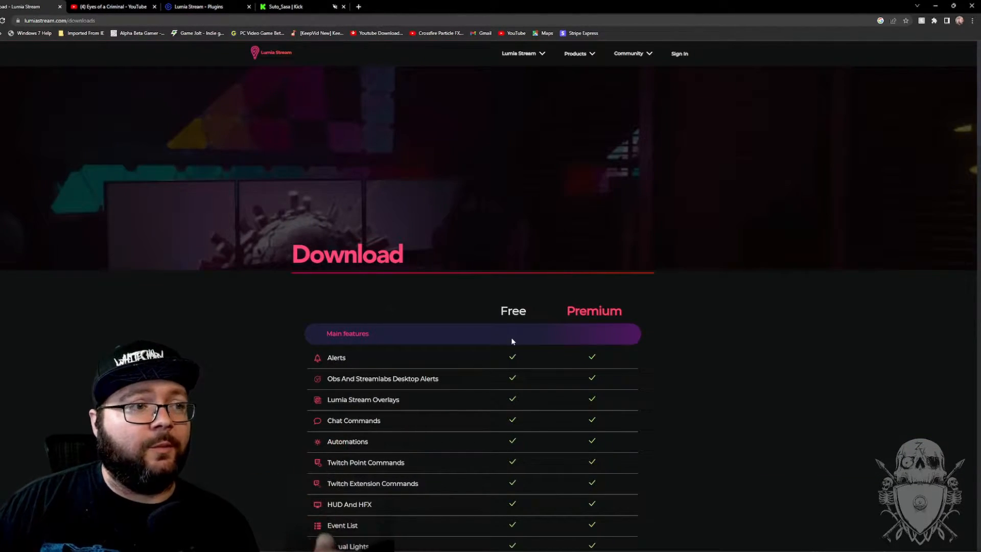
pyautogui.scroll(-3)
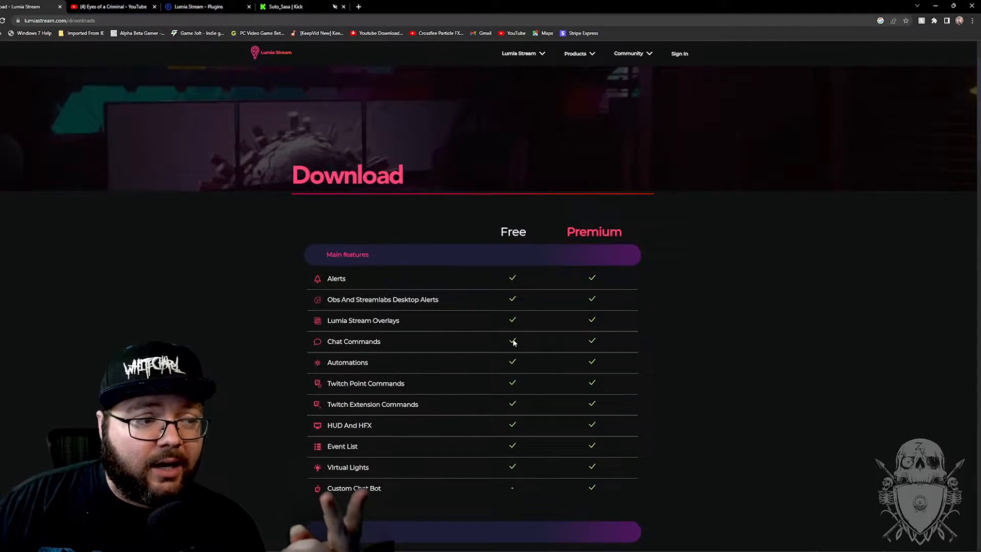
pyautogui.scroll(-3)
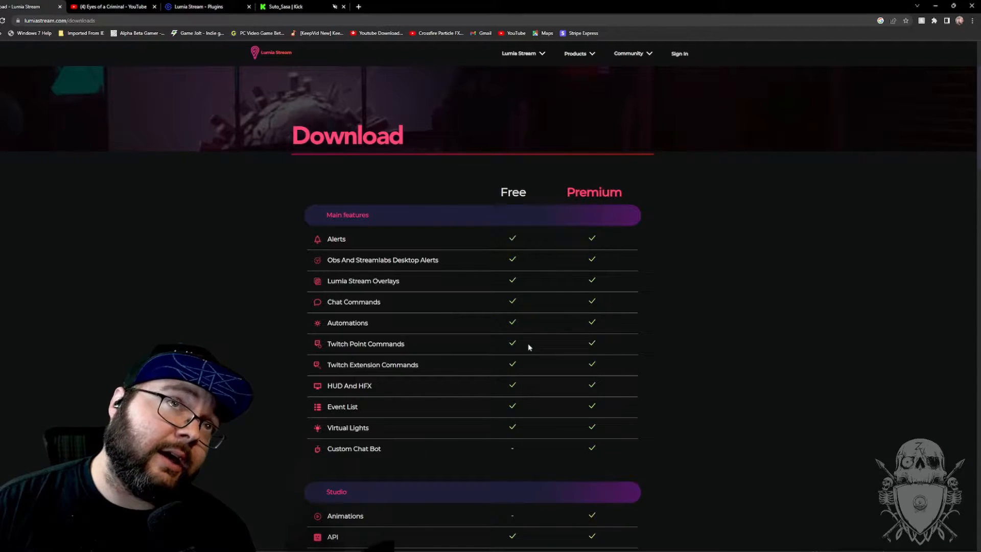
pyautogui.scroll(-3)
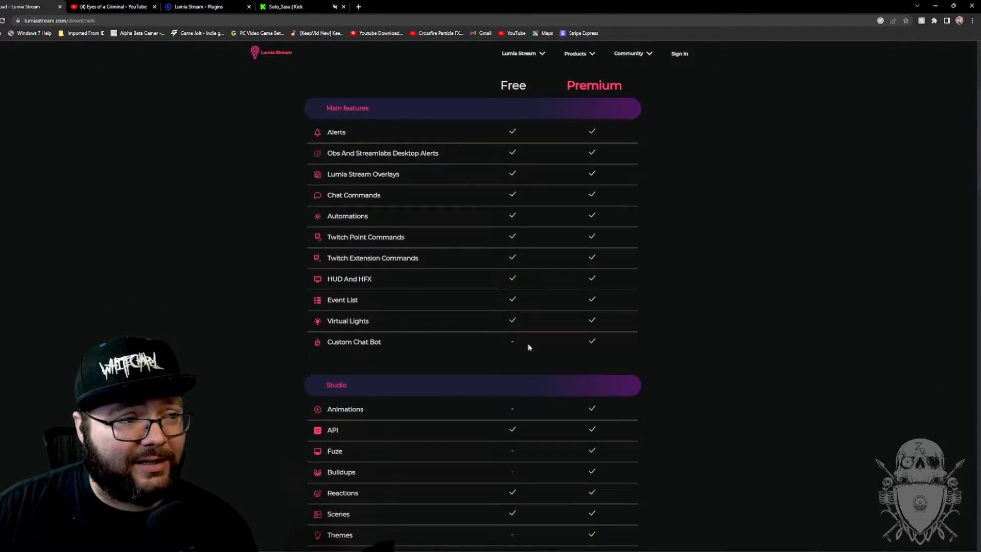
pyautogui.scroll(-3)
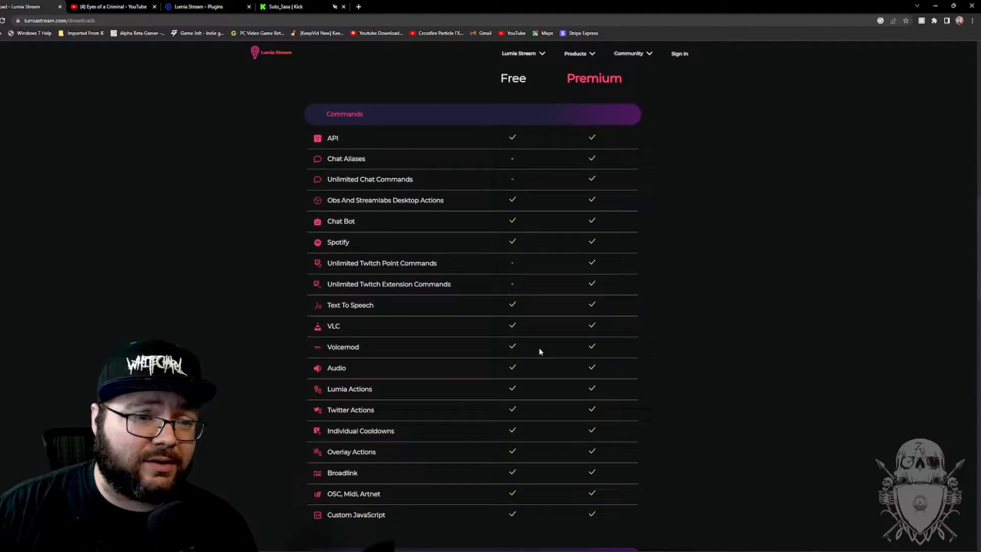
pyautogui.scroll(-3)
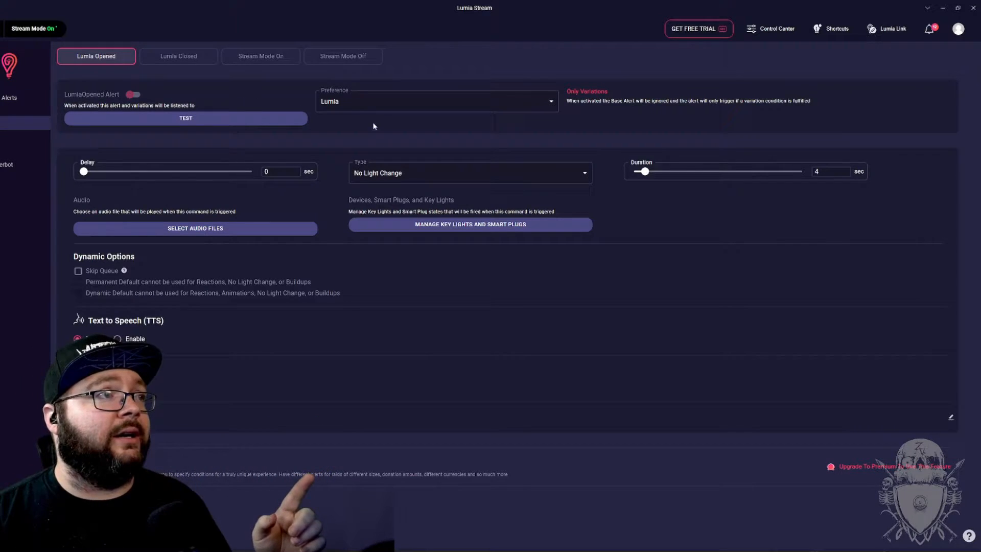
# Return to the Lumia Stream Dashboard from the Lumia Opened alert settings
pyautogui.click(469, 173)
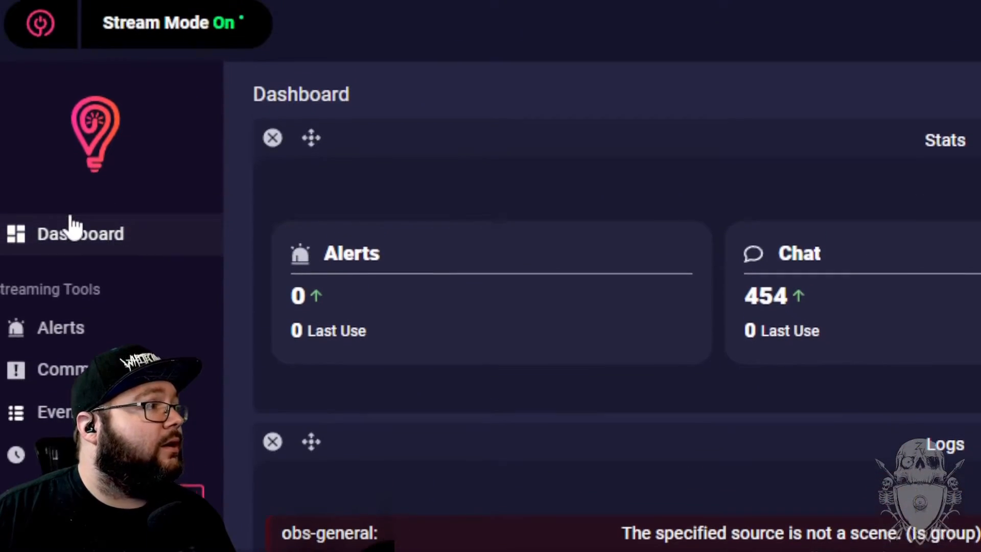
# Show the Connections page with Kick, OBS, Streamerbot and Stream Deck linked
pyautogui.scroll(-3)
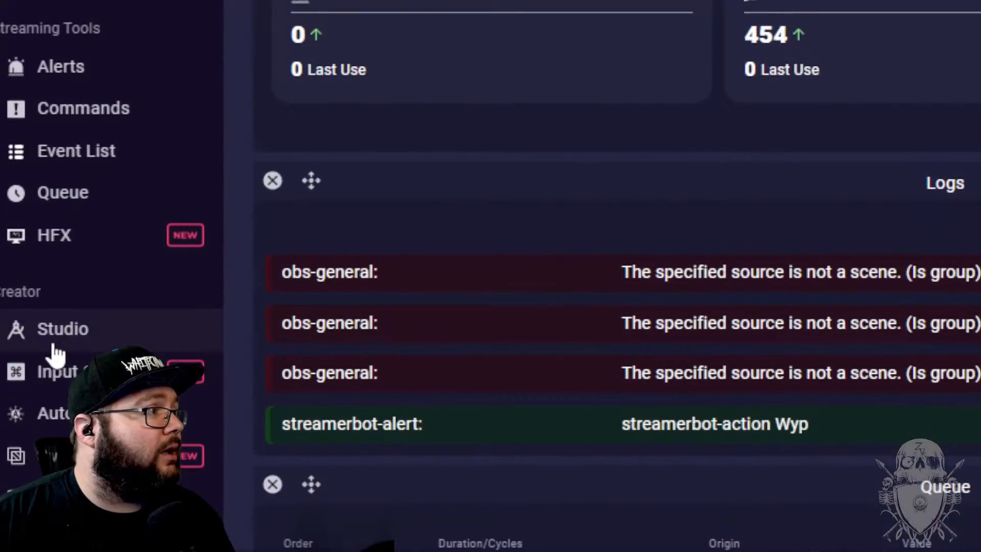
pyautogui.scroll(-3)
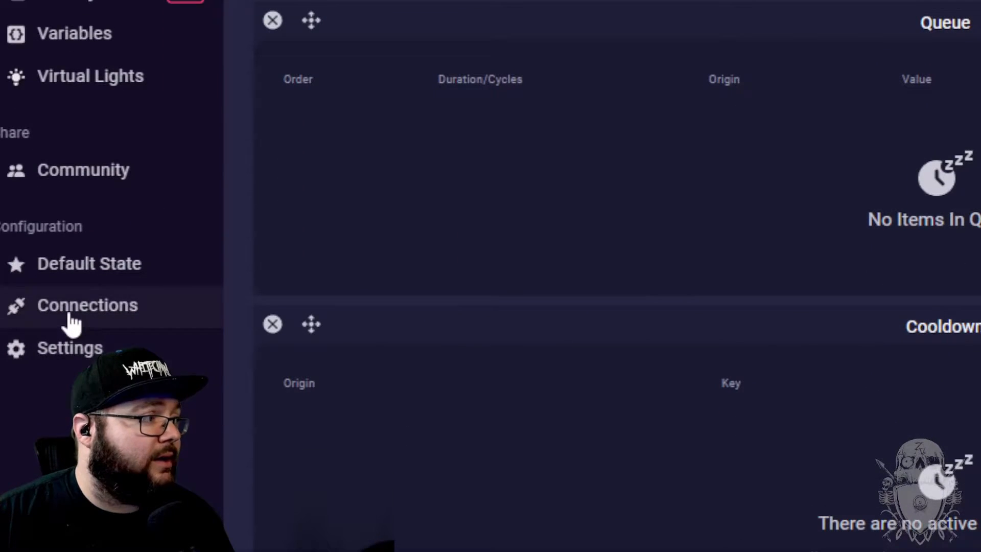
pyautogui.click(88, 304)
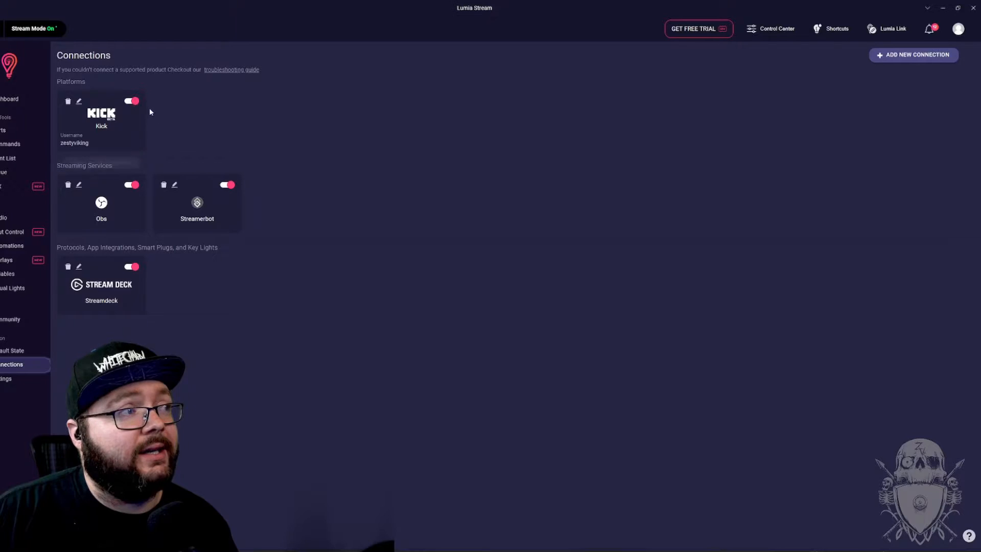
pyautogui.moveTo(198, 218)
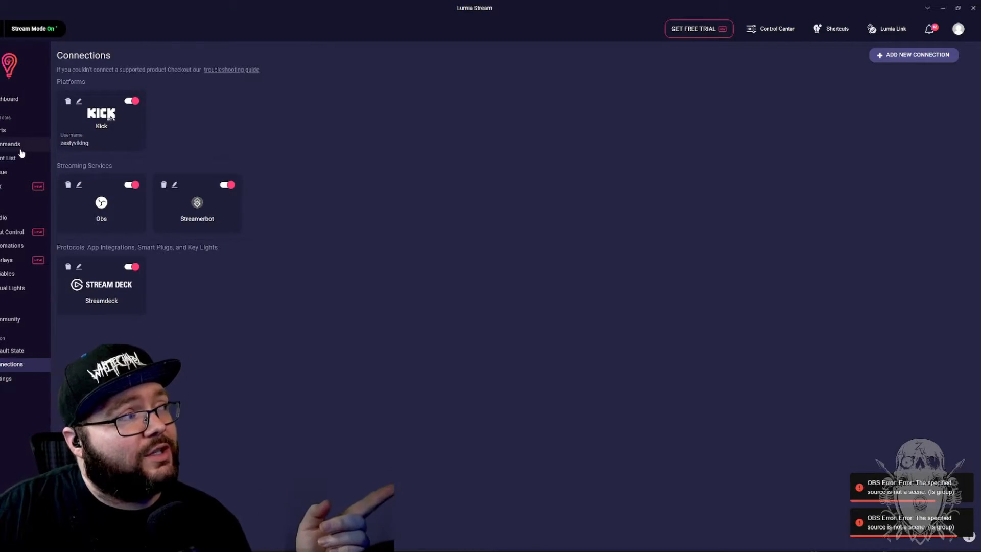
# Delete the existing !gross command from the commands list and start adding a new command
pyautogui.click(10, 143)
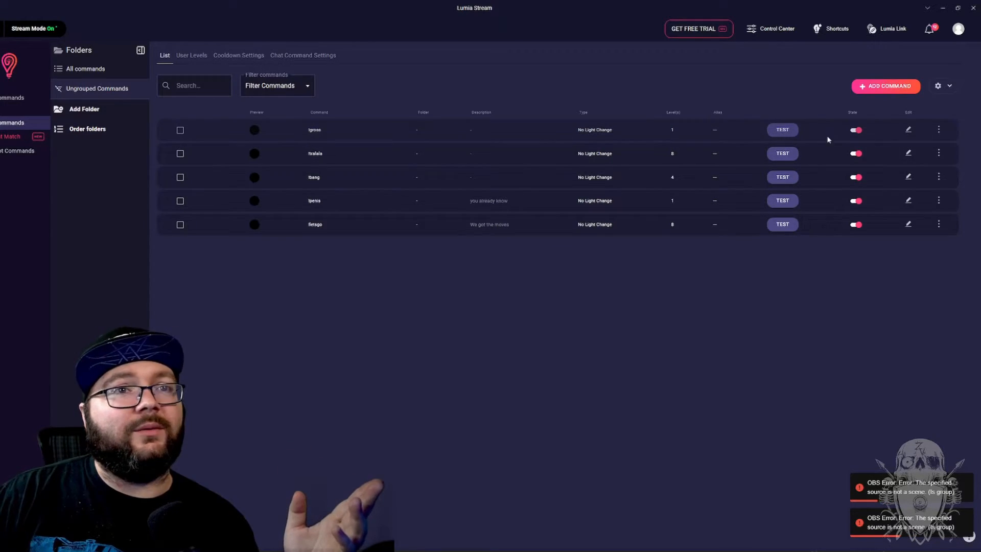
pyautogui.click(938, 130)
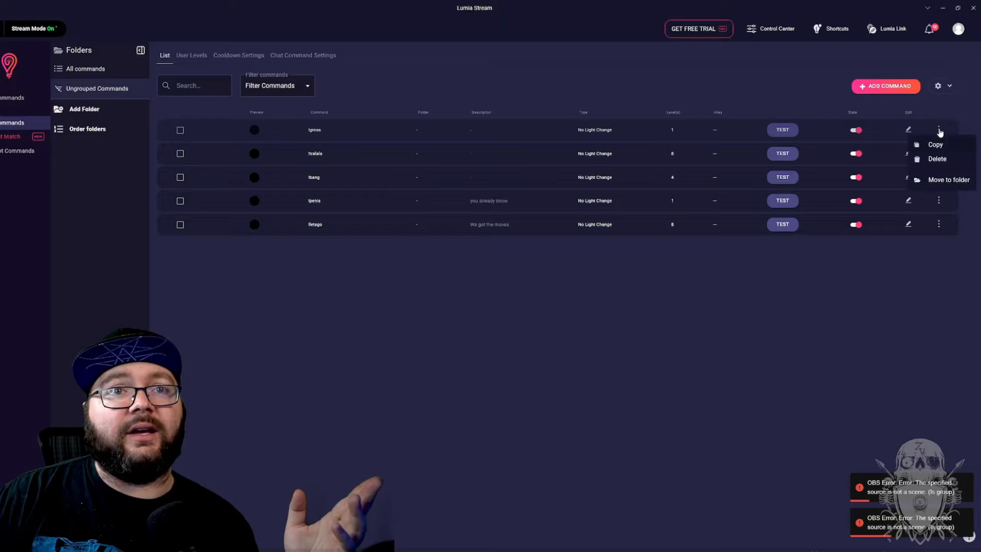
pyautogui.click(937, 159)
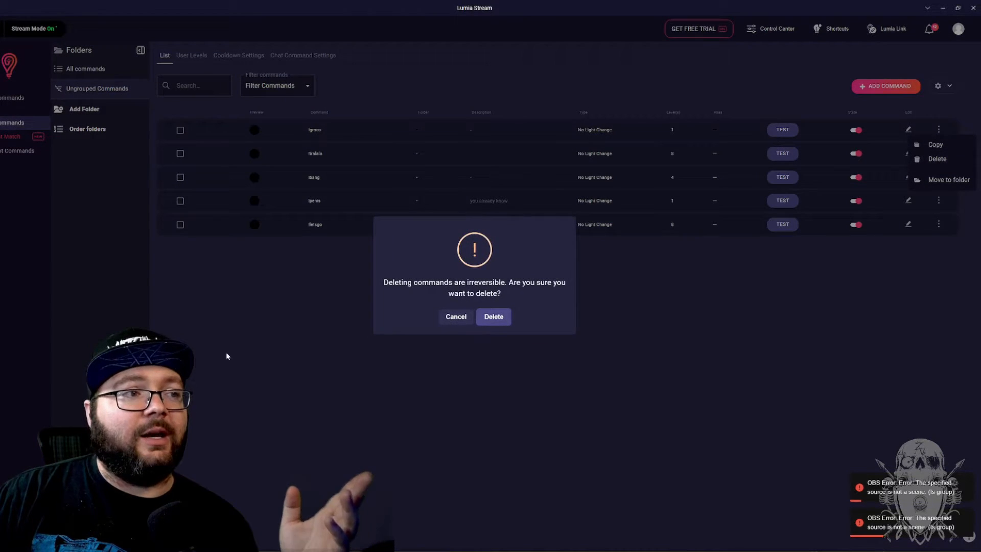
pyautogui.click(493, 317)
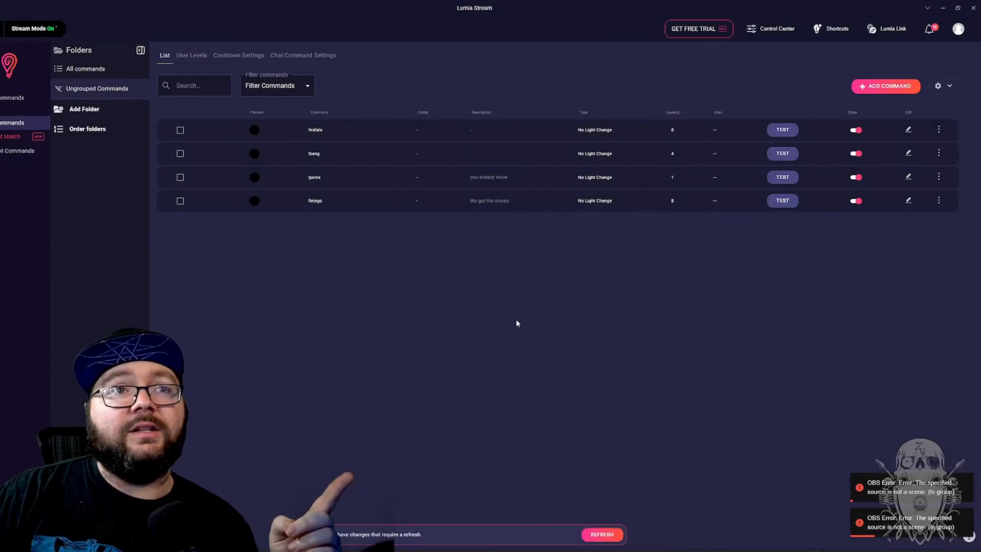
pyautogui.click(885, 86)
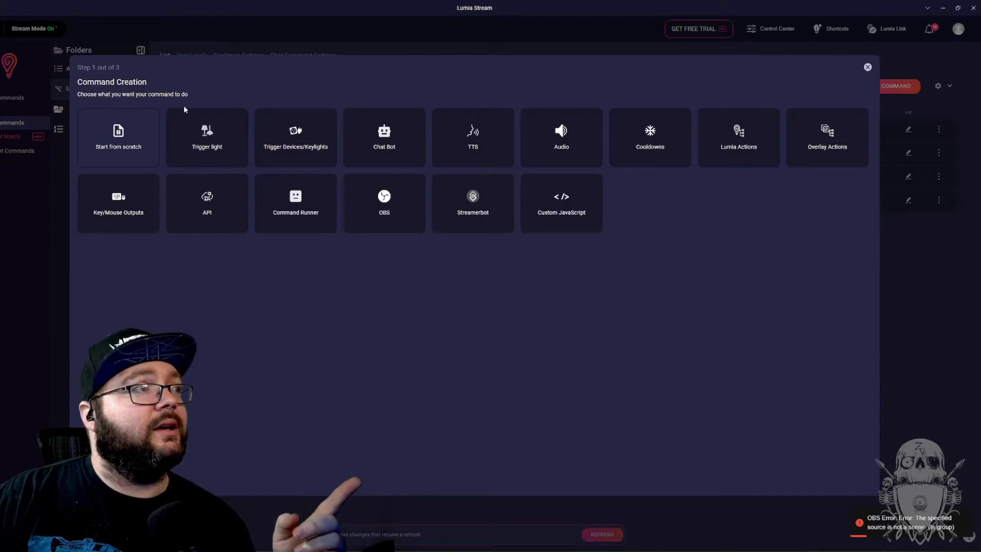
# Make the new command a Streamer.bot action and add the Twerk action to it
pyautogui.click(472, 202)
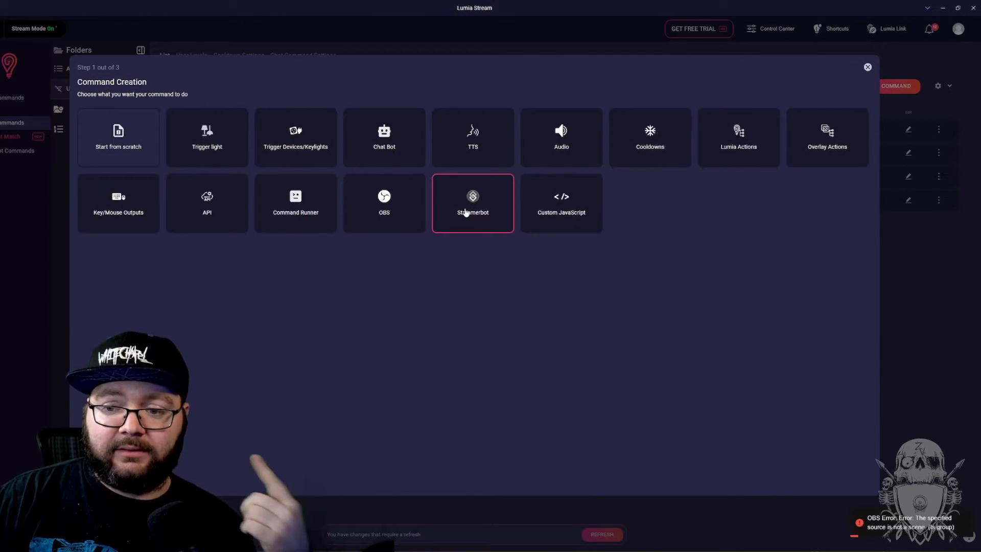
pyautogui.click(472, 203)
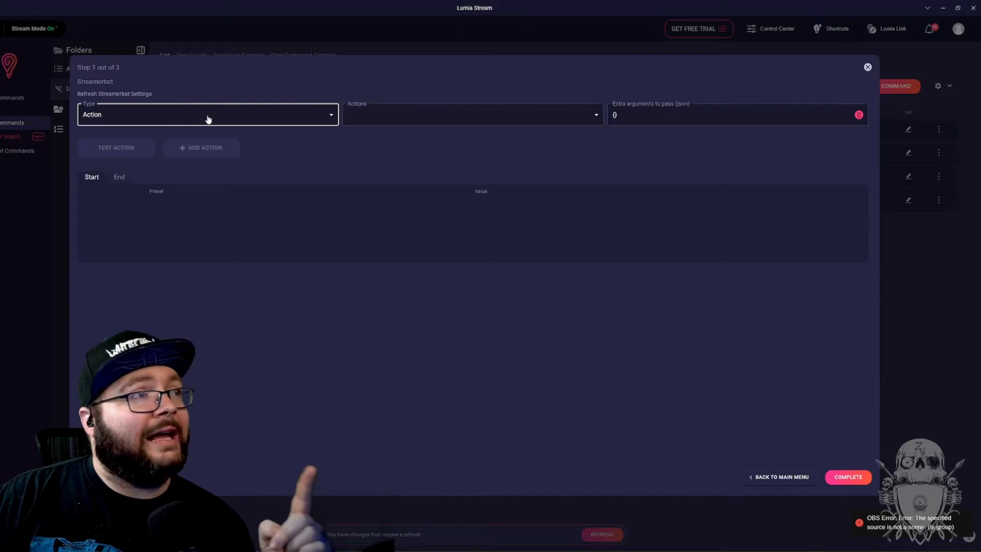
pyautogui.click(471, 115)
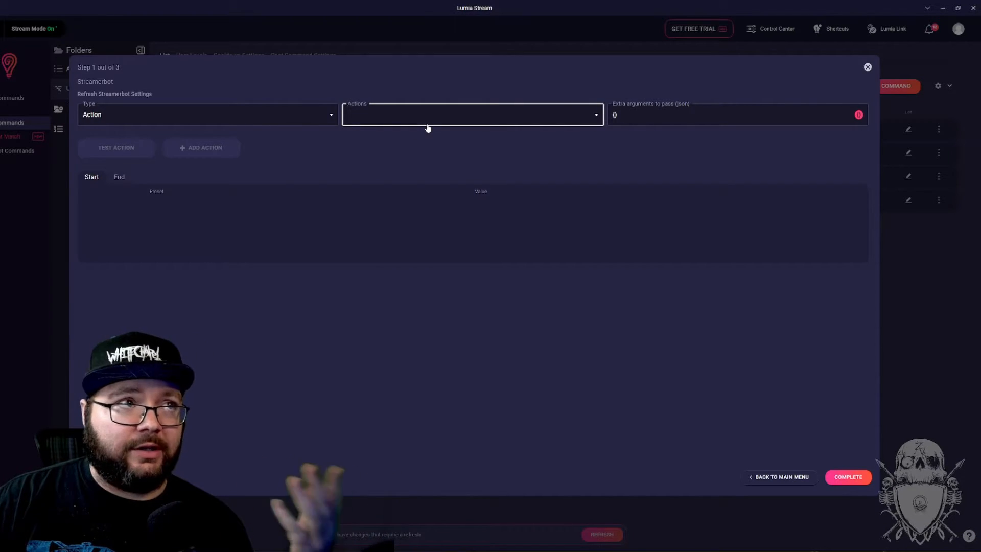
pyautogui.click(471, 114)
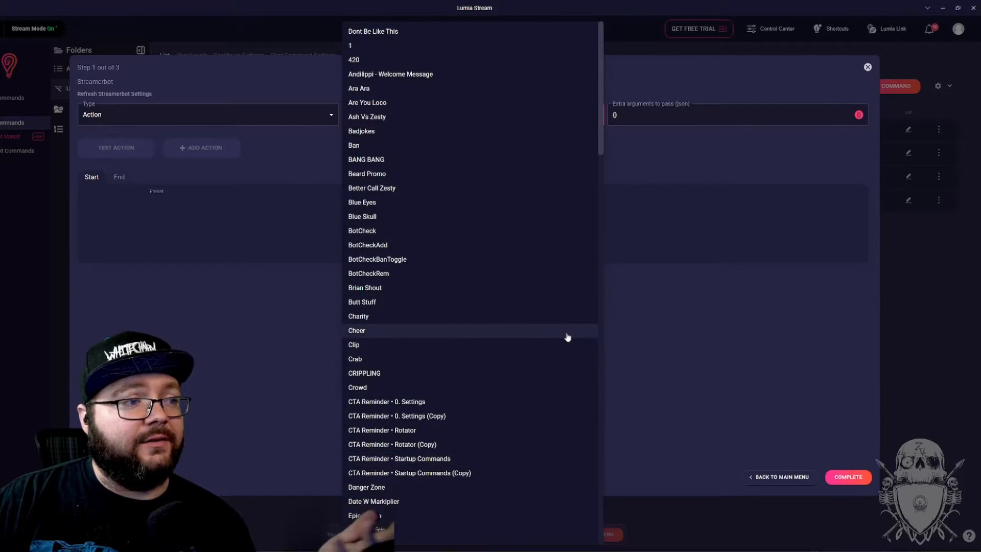
pyautogui.scroll(-3)
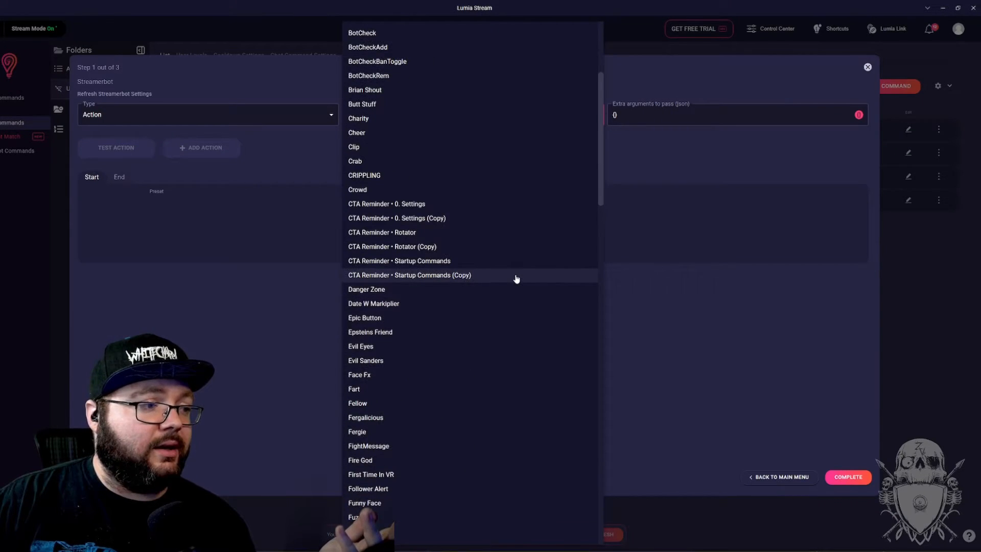
pyautogui.scroll(-3)
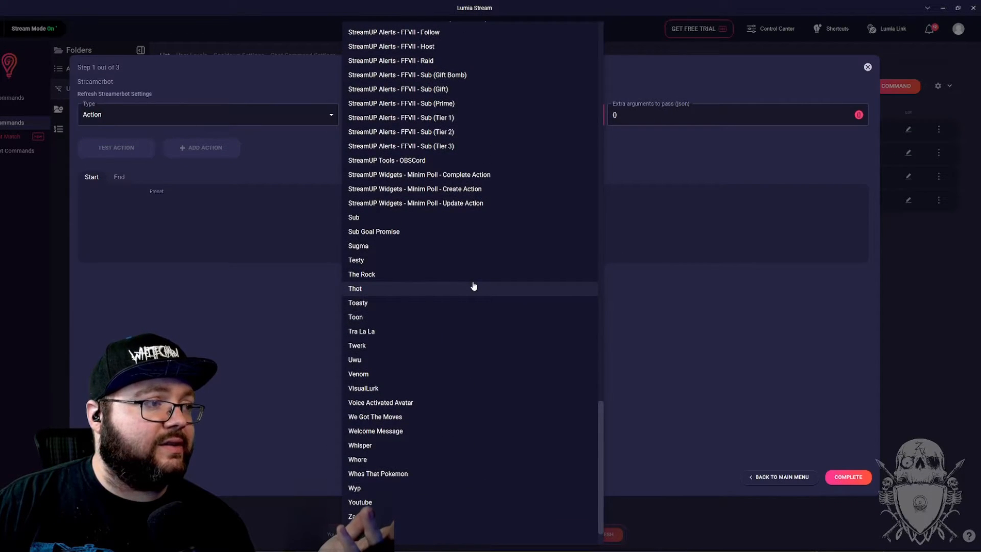
pyautogui.click(356, 344)
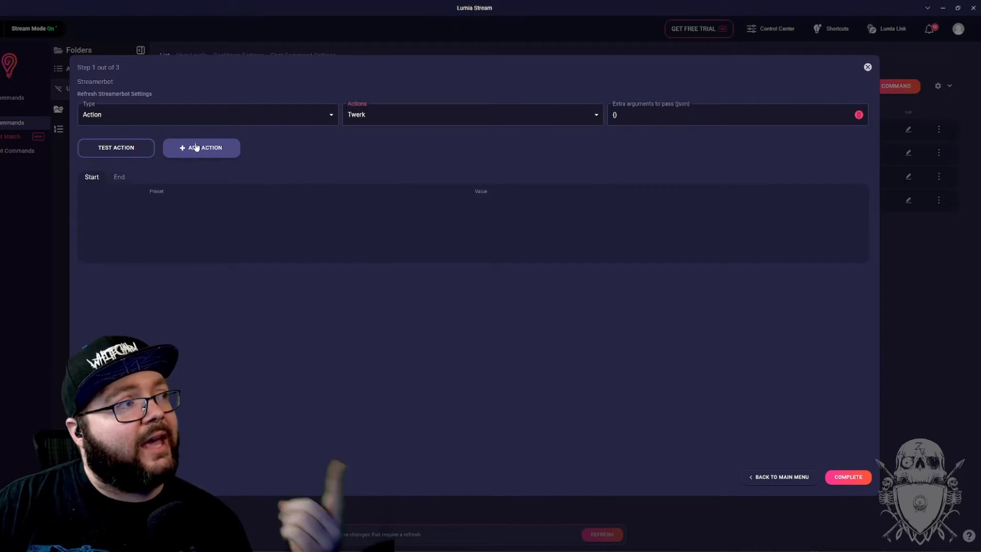
pyautogui.click(201, 148)
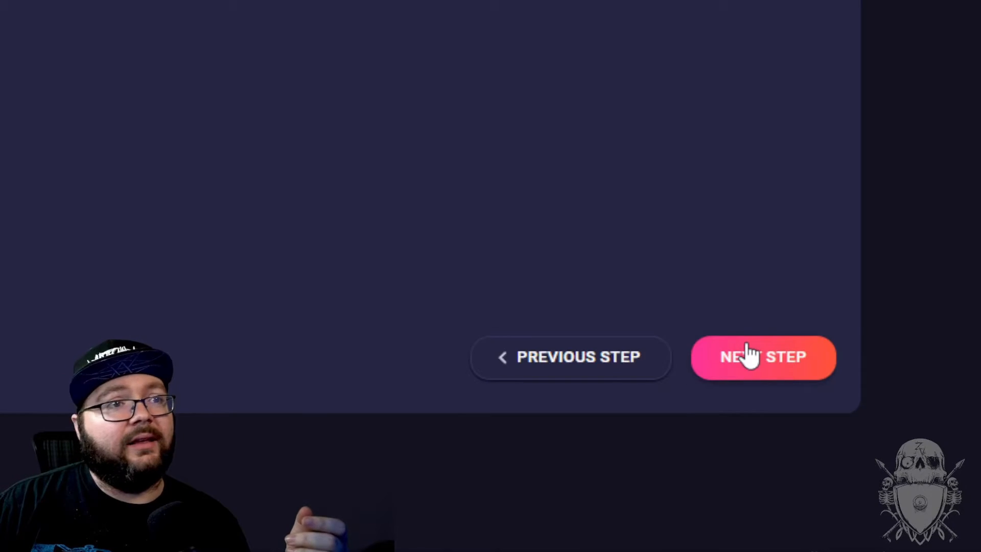
# Replace the default command name 'starter' with 'gross' and continue to the final step
pyautogui.click(763, 357)
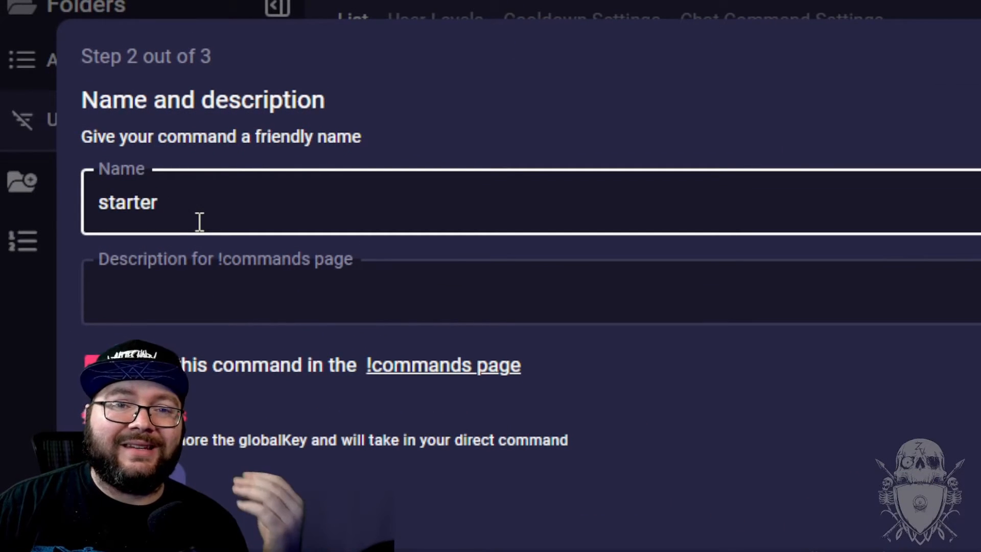
pyautogui.click(96, 365)
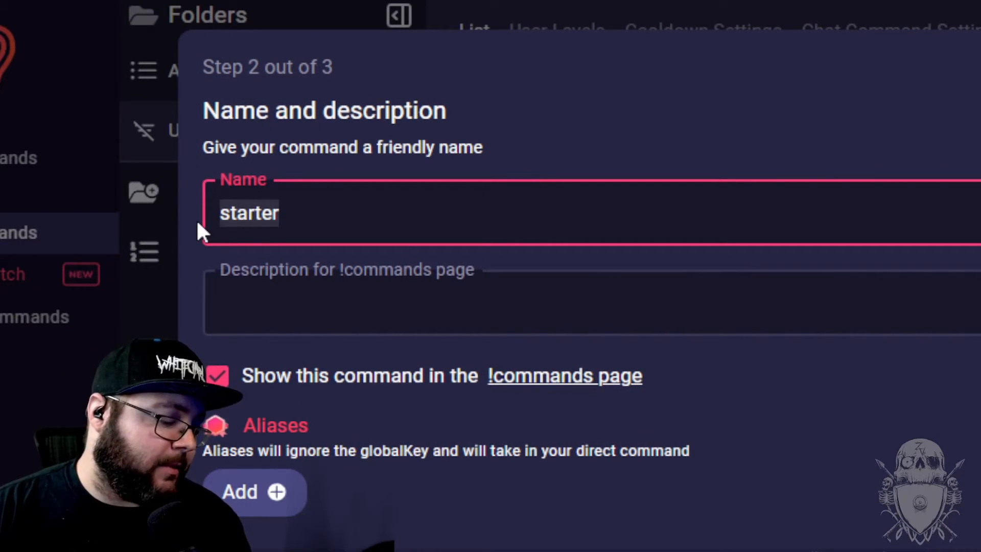
pyautogui.write('groo')
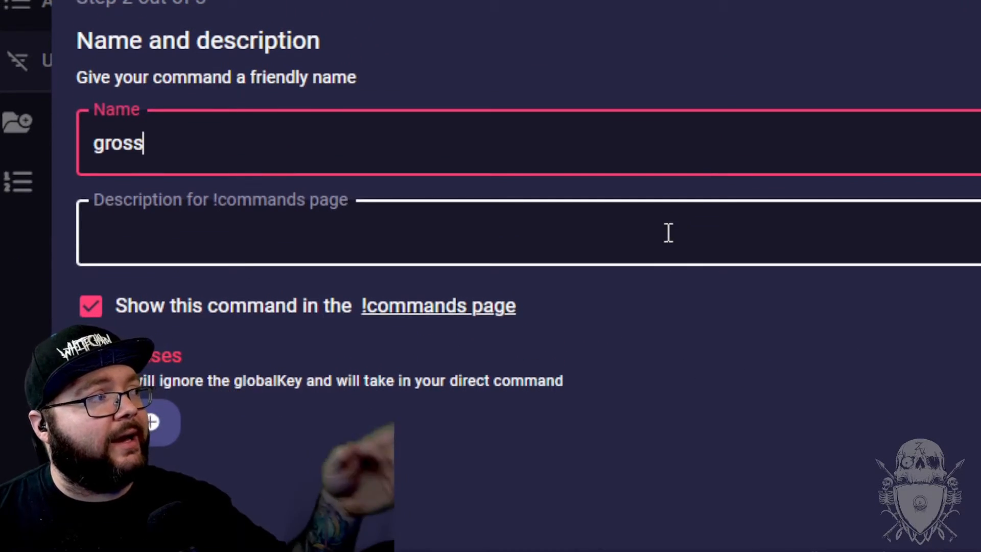
pyautogui.scroll(-3)
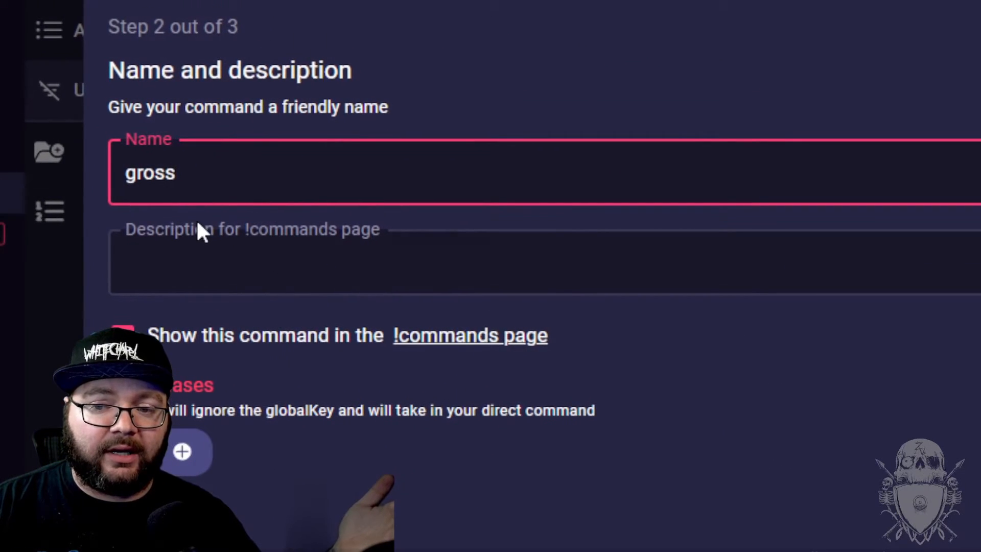
pyautogui.scroll(-3)
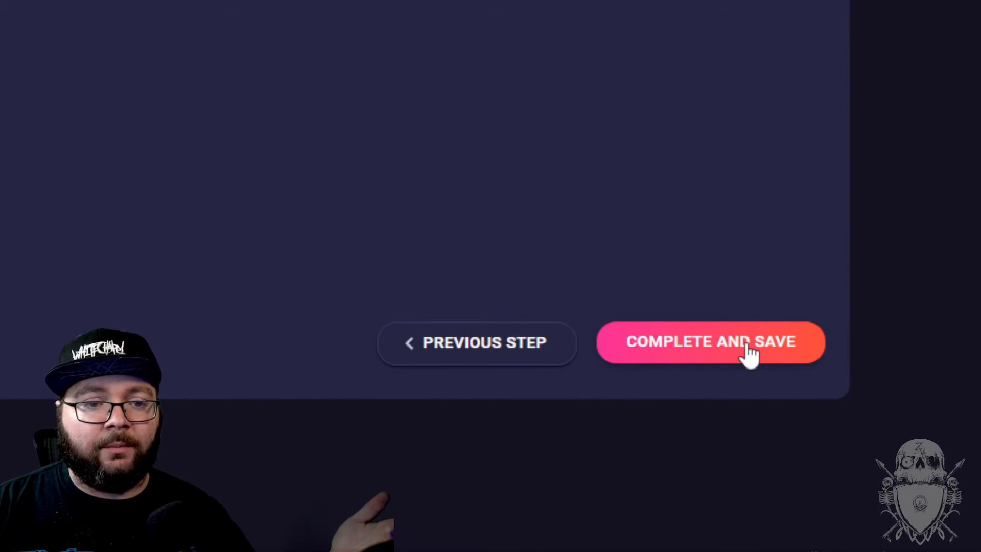
pyautogui.click(710, 342)
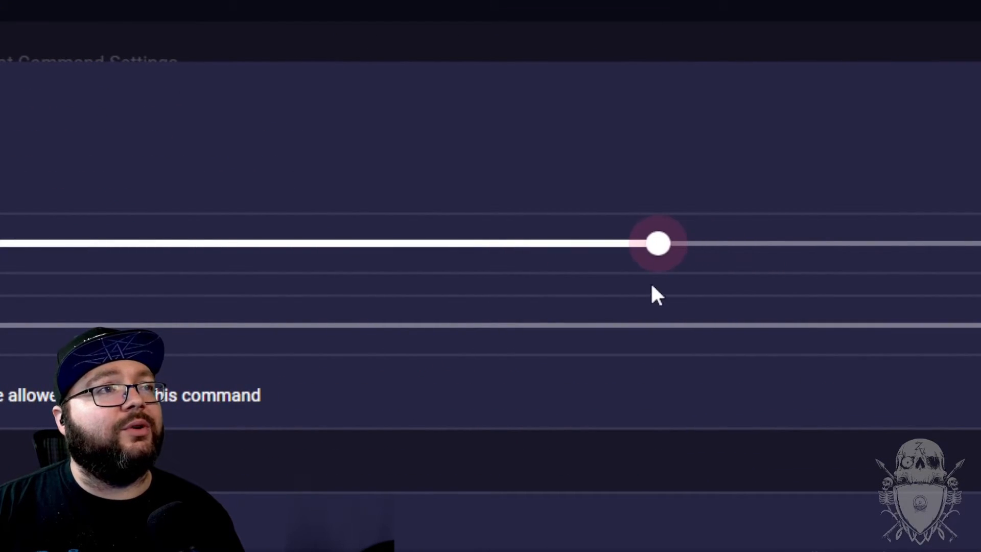
# Adjust the command slider, allow every user level including Anyone, and save the gross command
pyautogui.moveTo(658, 243); pyautogui.dragTo(512, 244)
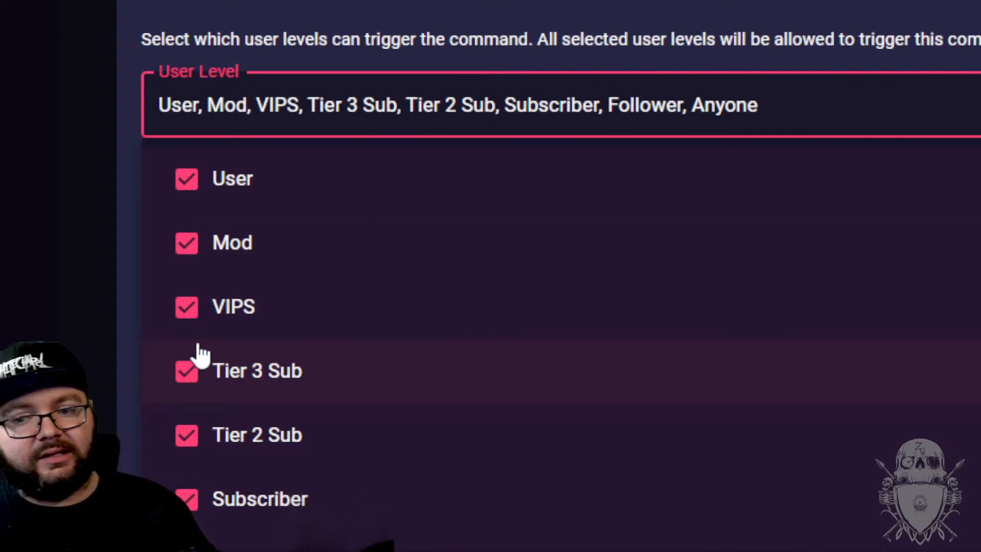
pyautogui.scroll(-3)
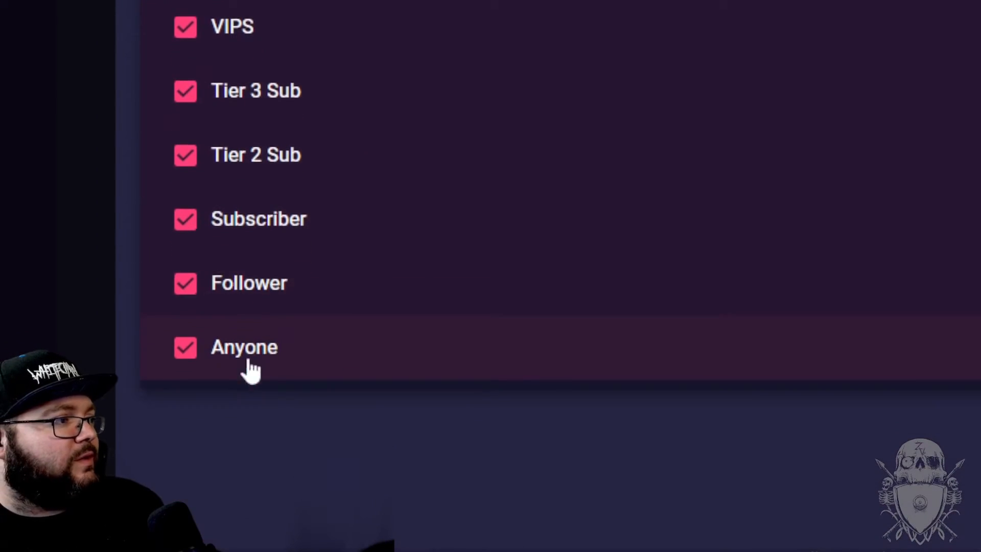
pyautogui.scroll(-3)
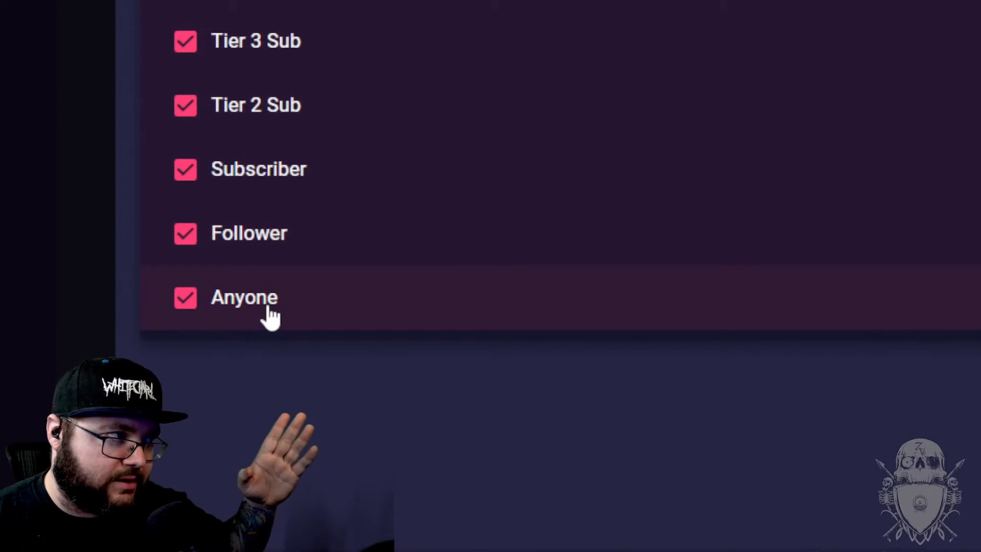
pyautogui.click(184, 298)
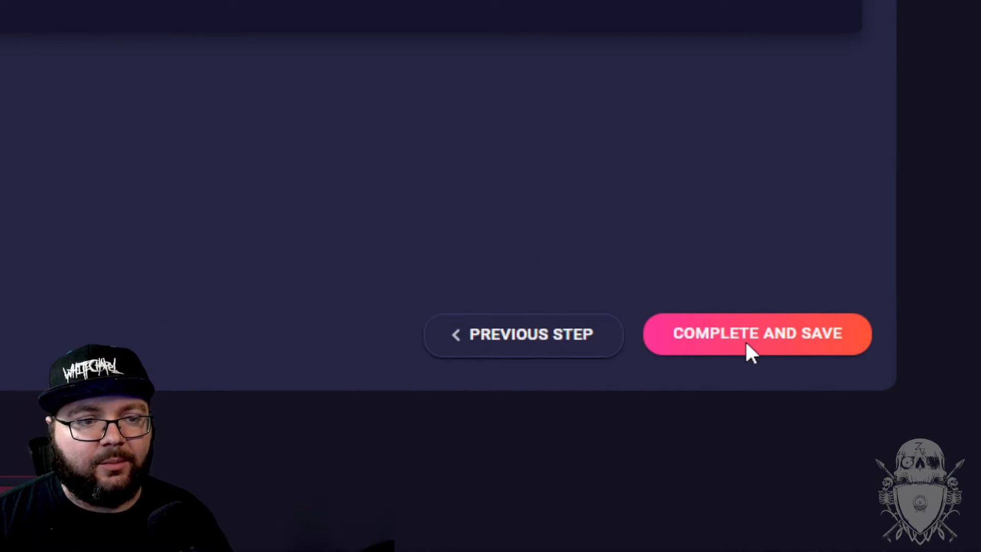
pyautogui.click(757, 333)
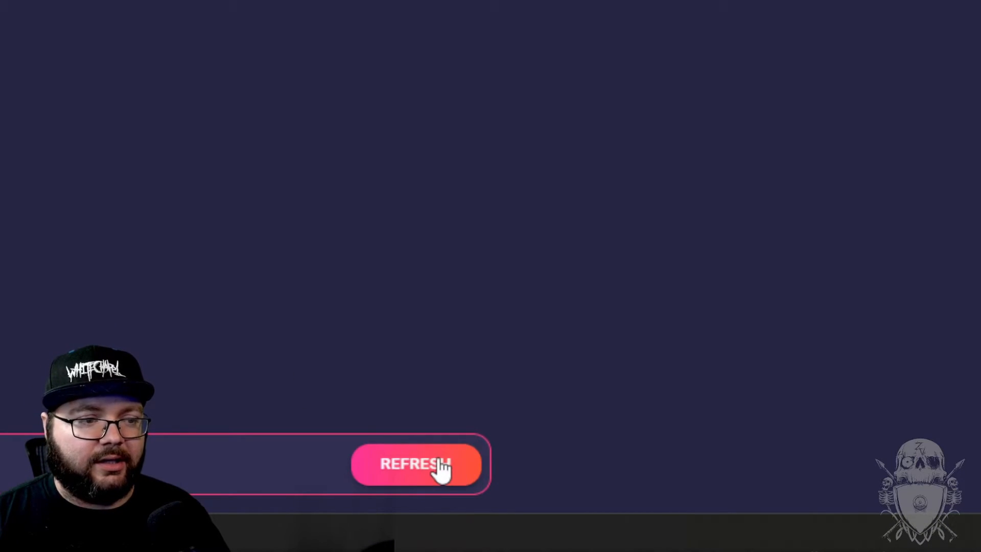
# Refresh pending changes so the commands list shows five commands including gross
pyautogui.click(417, 464)
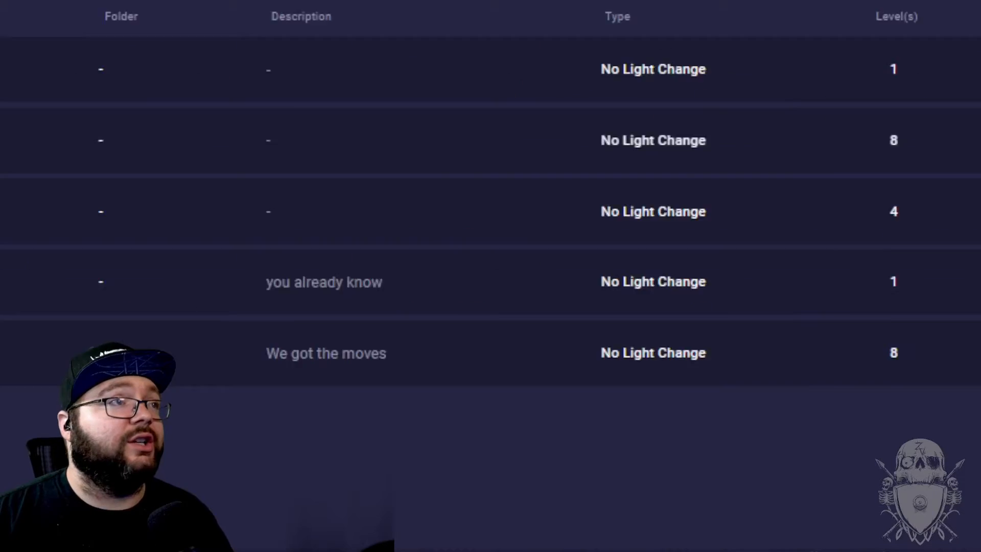